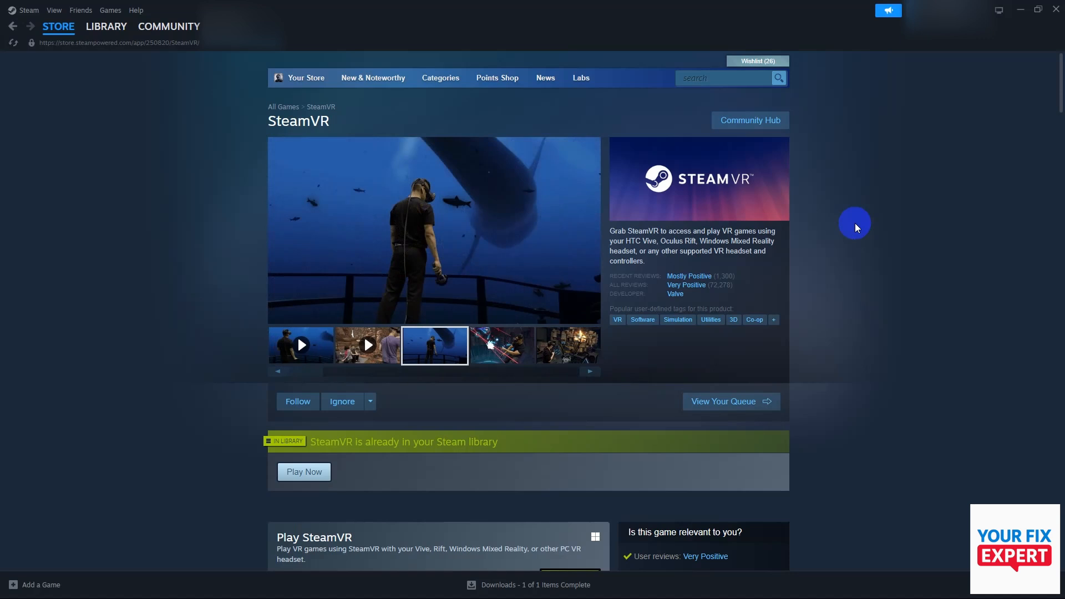
# Step: Open SteamVR's page in the Library and show its gear Manage menu
pyautogui.click(502, 345)
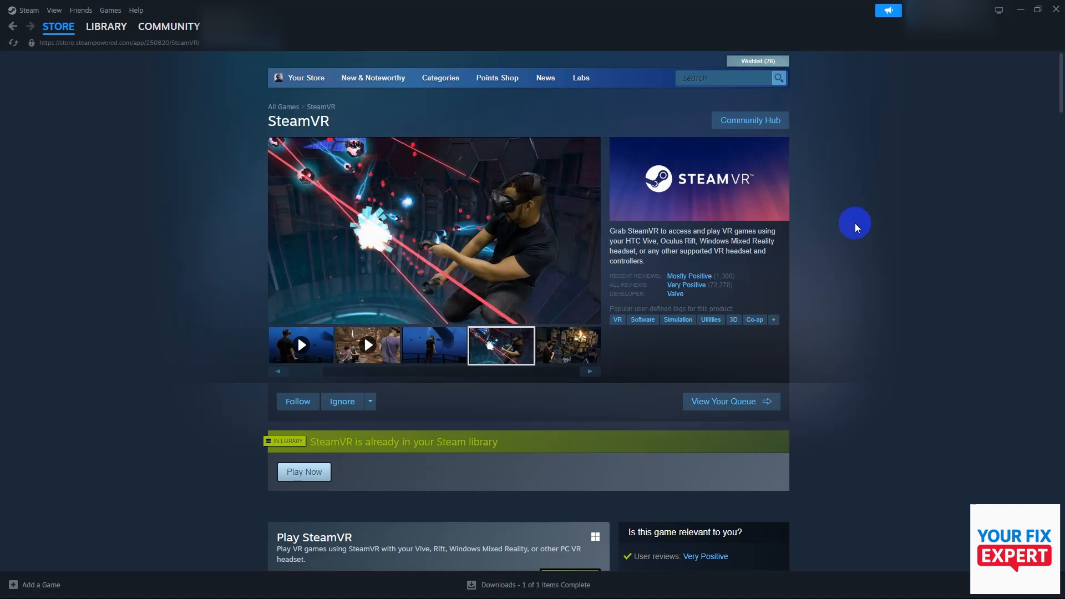
pyautogui.click(566, 344)
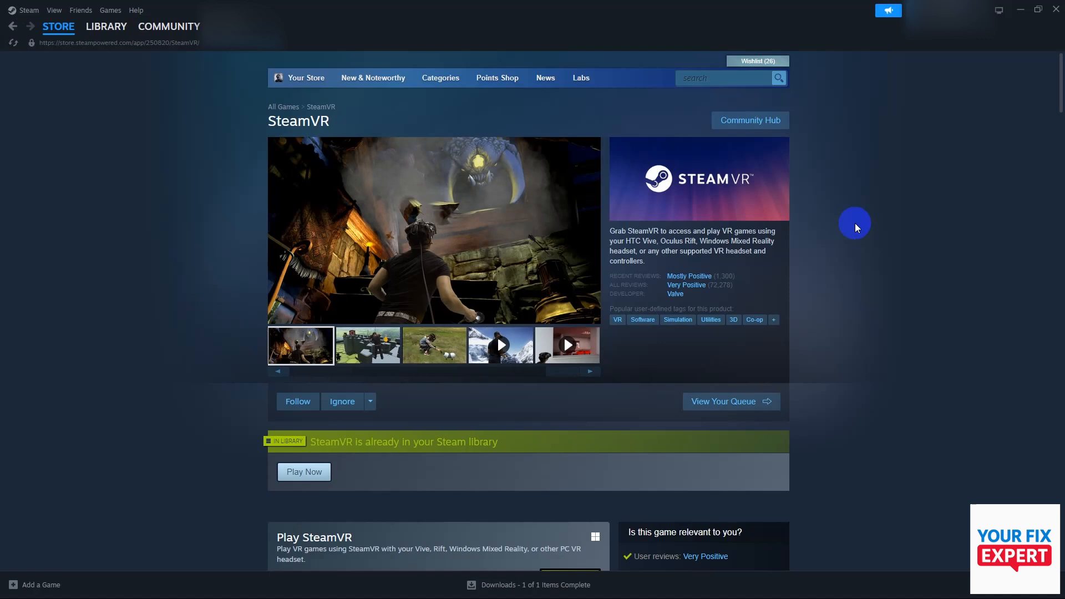
pyautogui.click(368, 345)
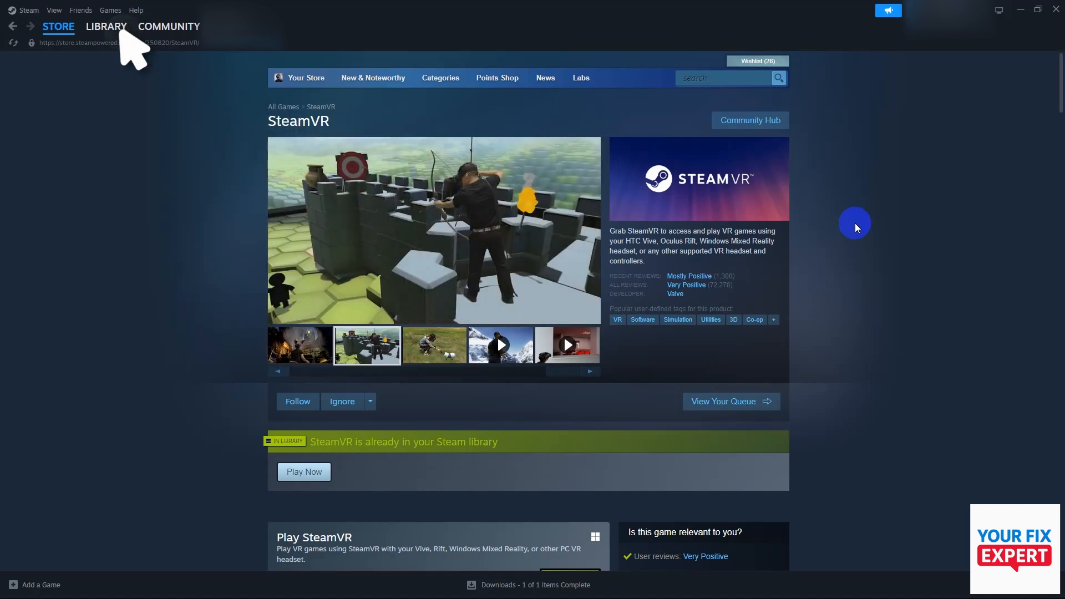
pyautogui.click(106, 27)
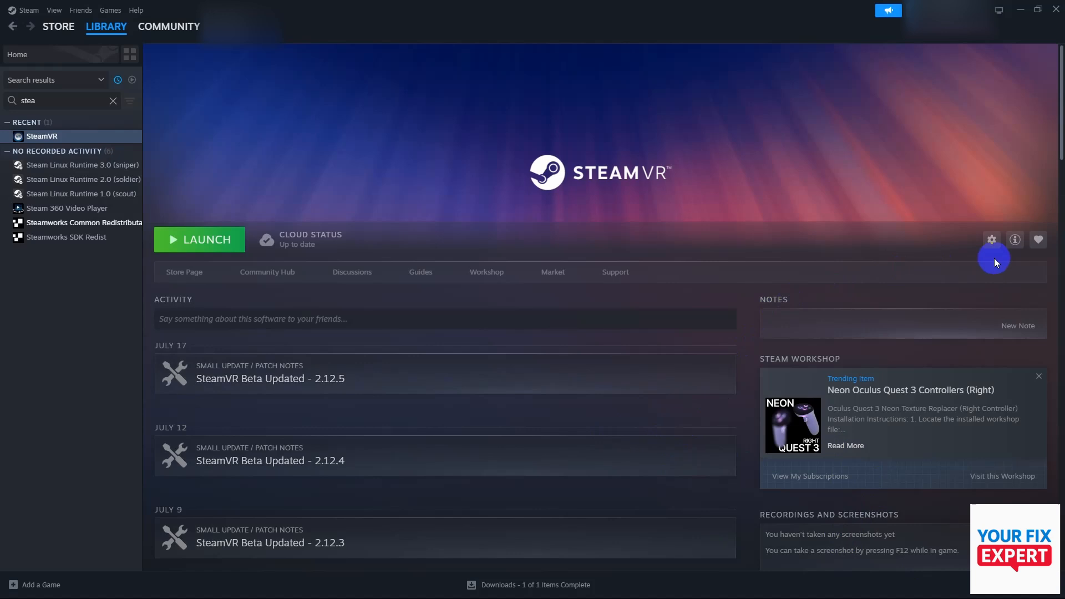
pyautogui.moveTo(991, 239)
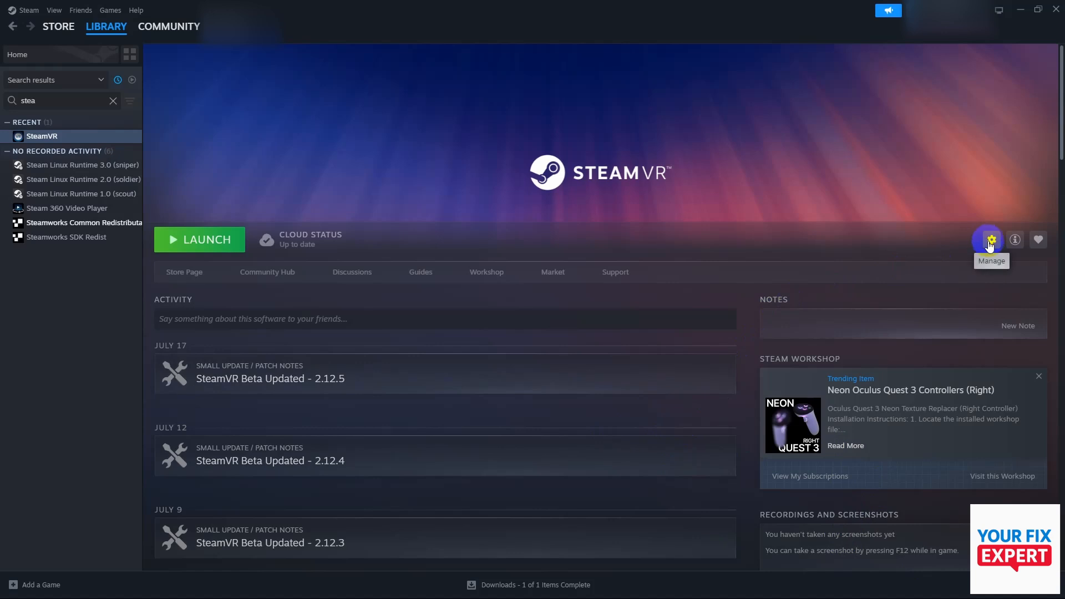
pyautogui.click(989, 239)
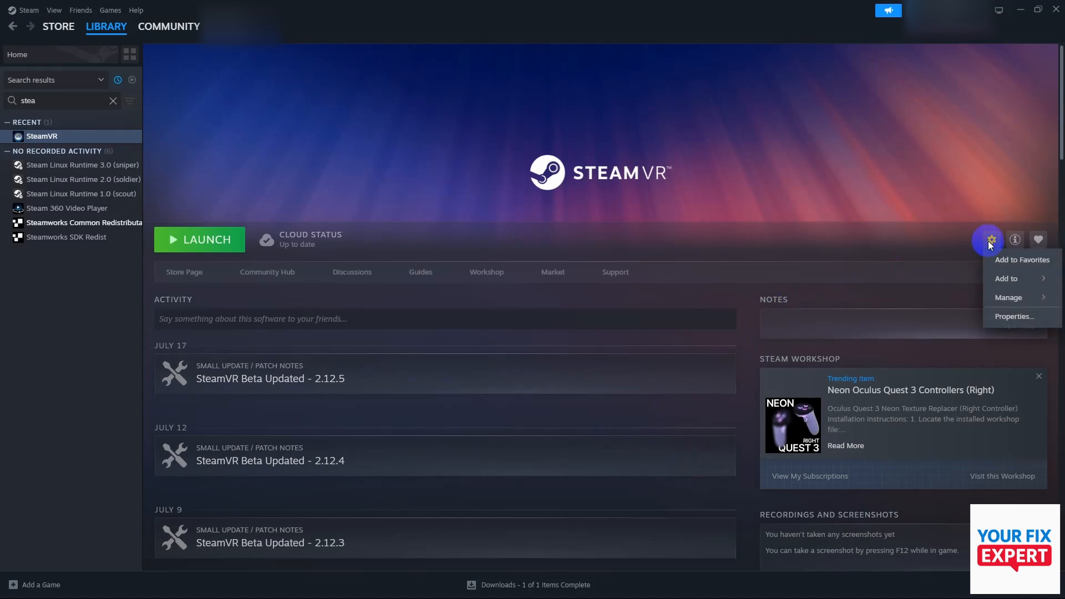
pyautogui.moveTo(1011, 316)
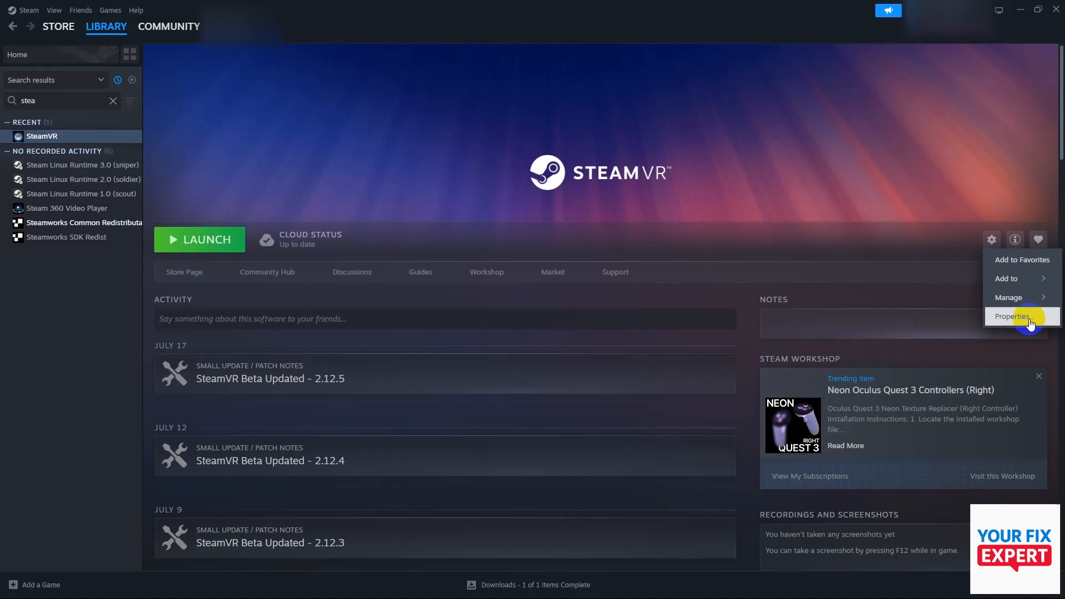
# Step: Open SteamVR Properties on Betas and list the Beta Participation options, with None selected
pyautogui.click(1011, 315)
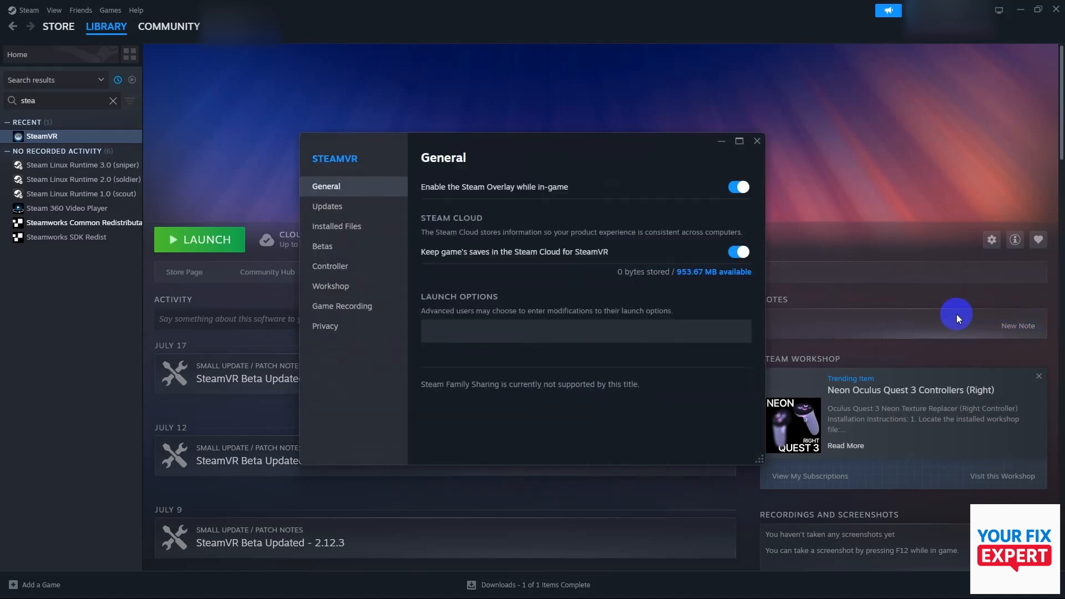
pyautogui.click(322, 245)
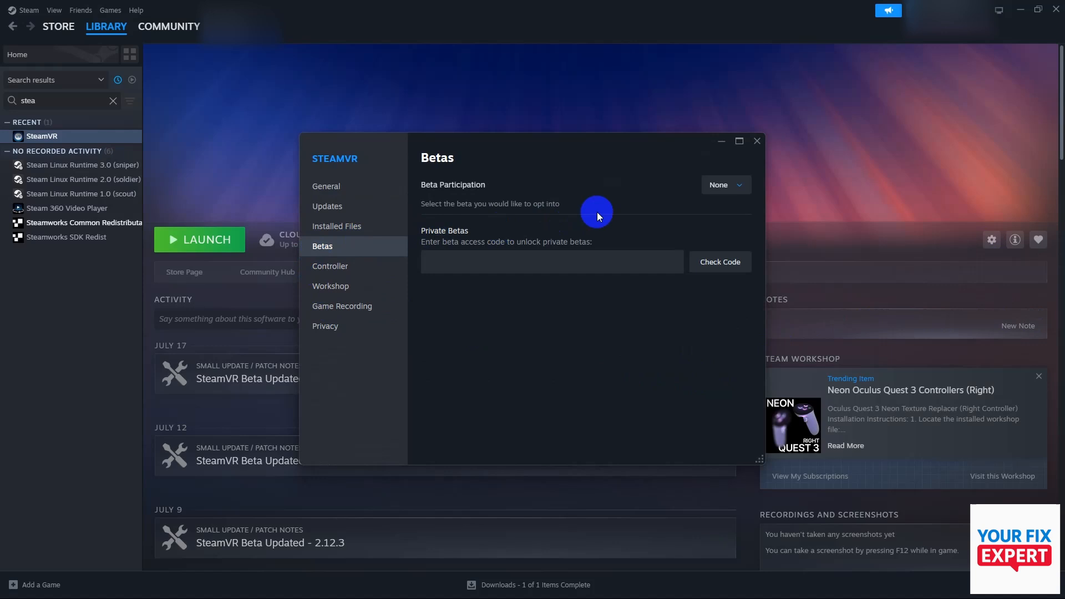
pyautogui.click(725, 185)
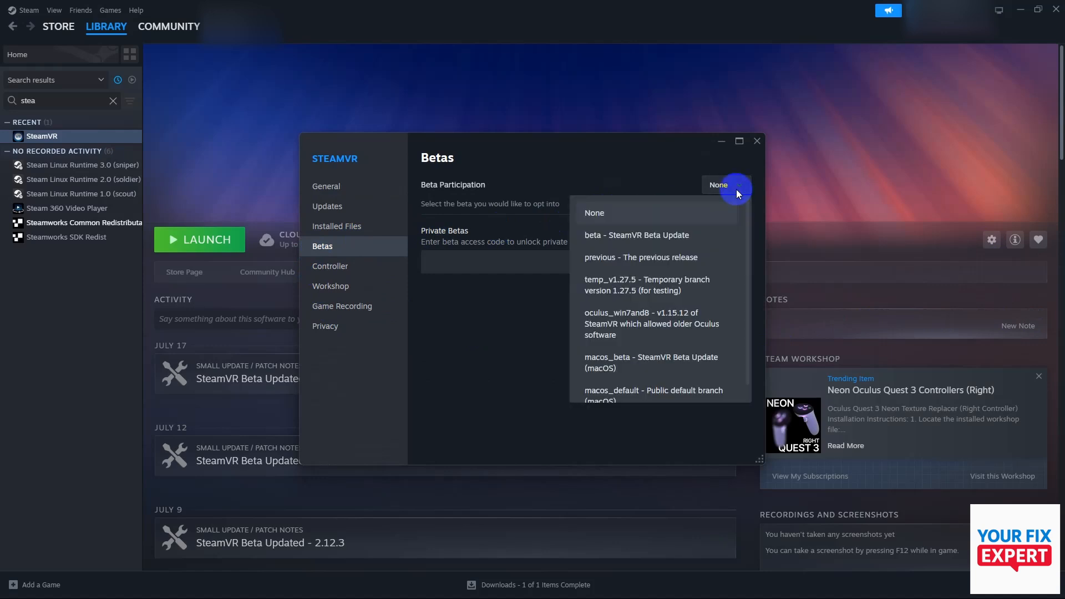
pyautogui.moveTo(730, 200)
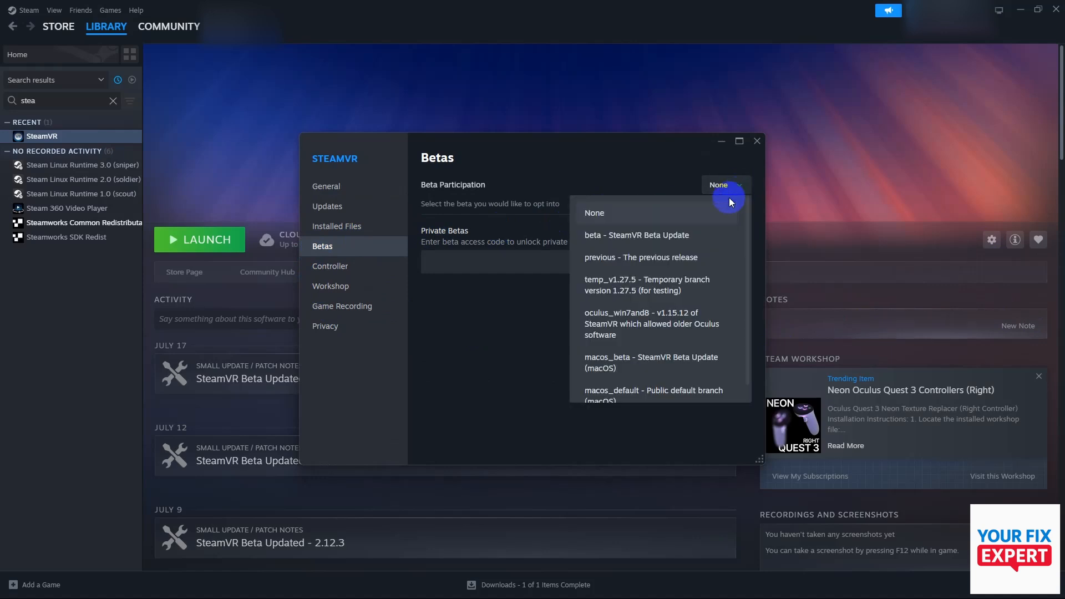
# Step: View SteamVR's Installed Files section, then show its Updates settings using the global automatic update option
pyautogui.click(336, 226)
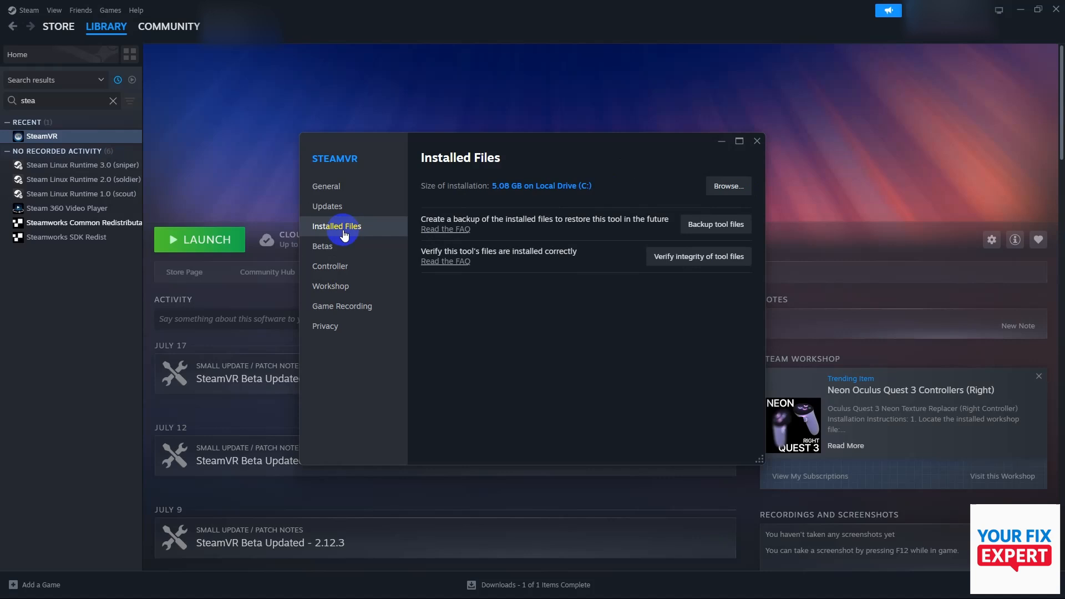
pyautogui.moveTo(658, 372)
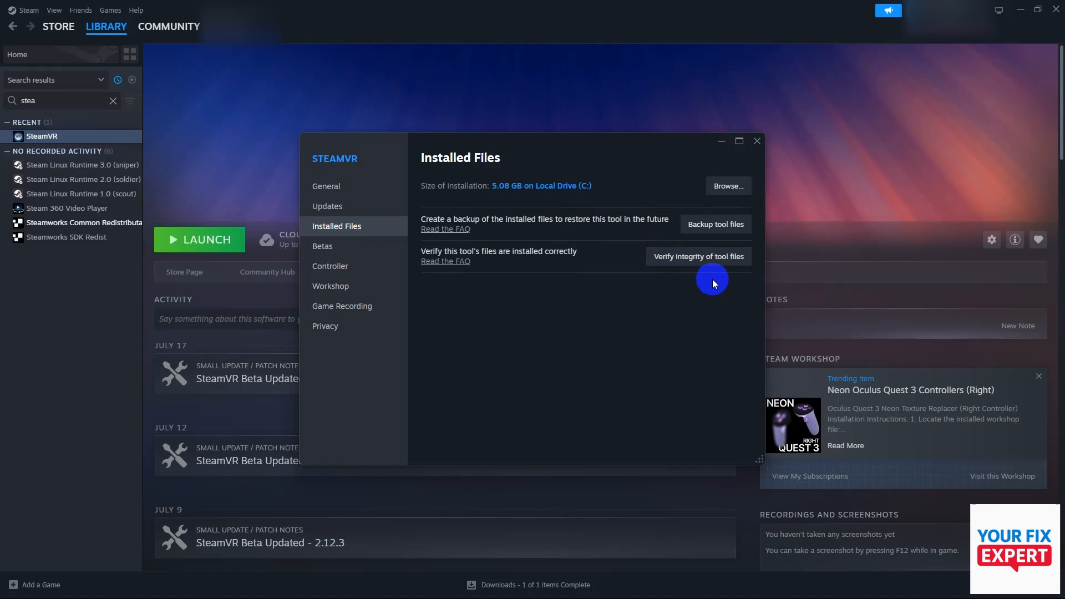
pyautogui.moveTo(699, 257)
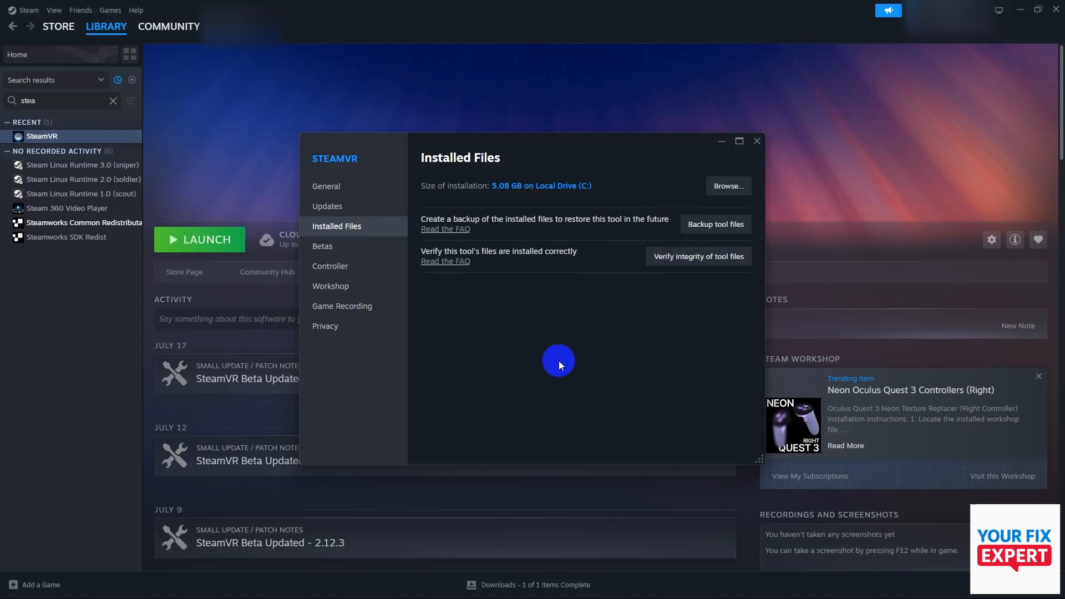
pyautogui.moveTo(327, 206)
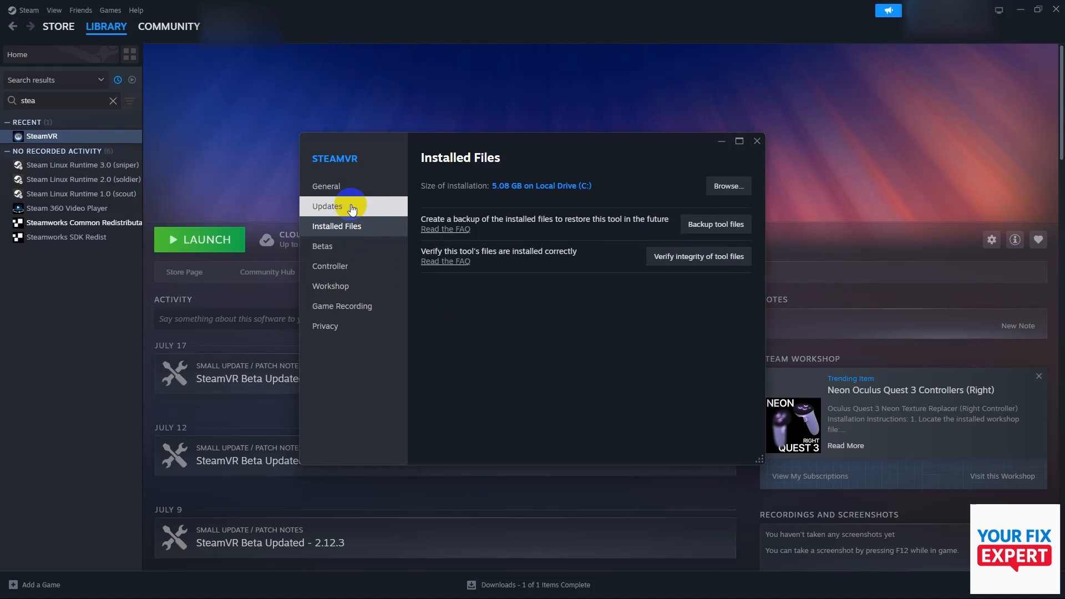
pyautogui.moveTo(351, 210)
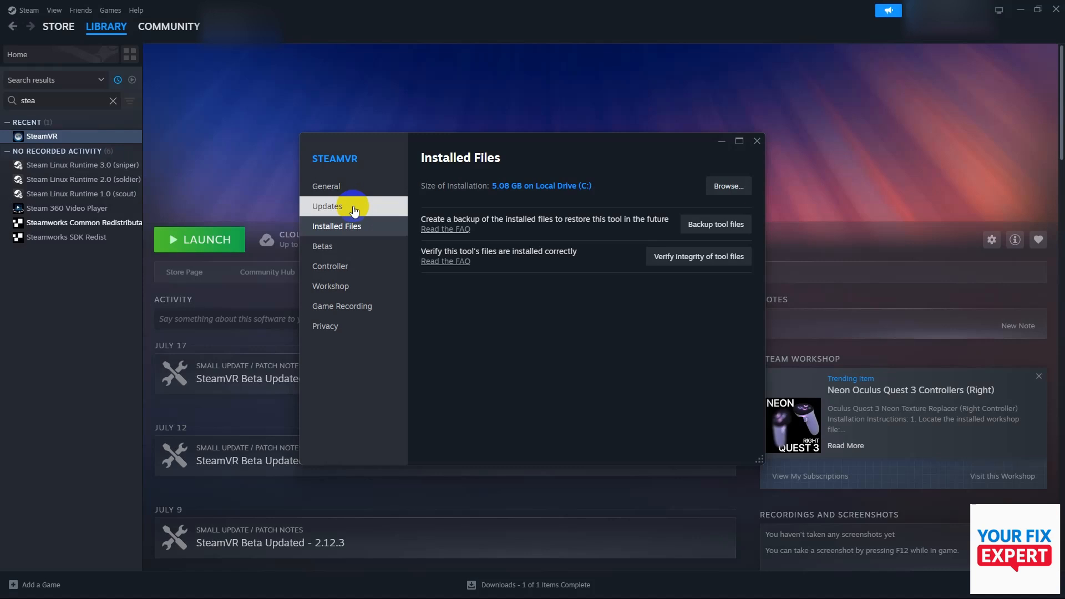
pyautogui.click(327, 206)
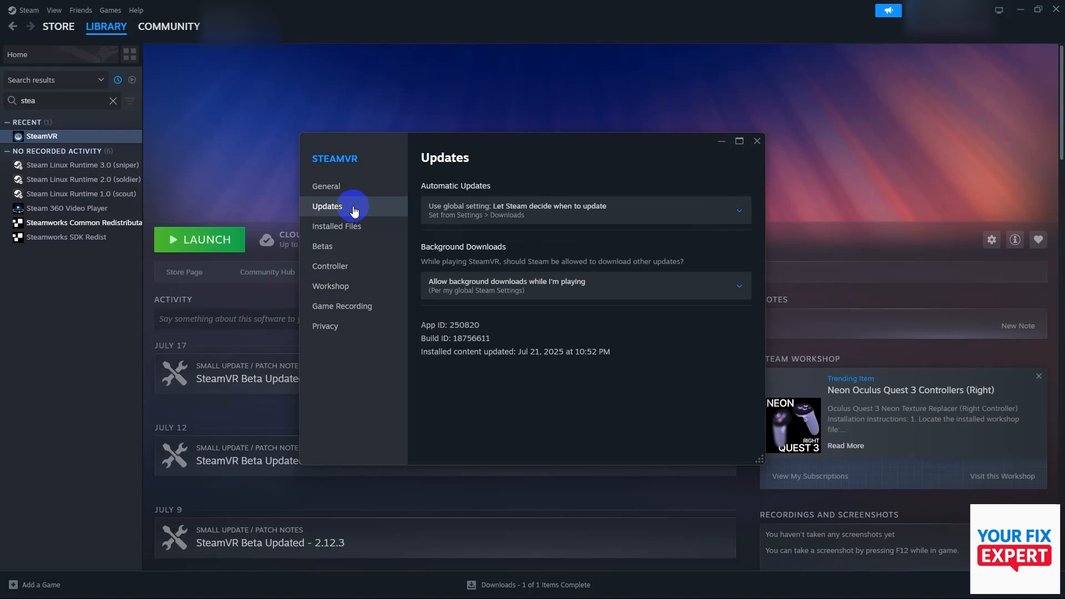
pyautogui.click(583, 210)
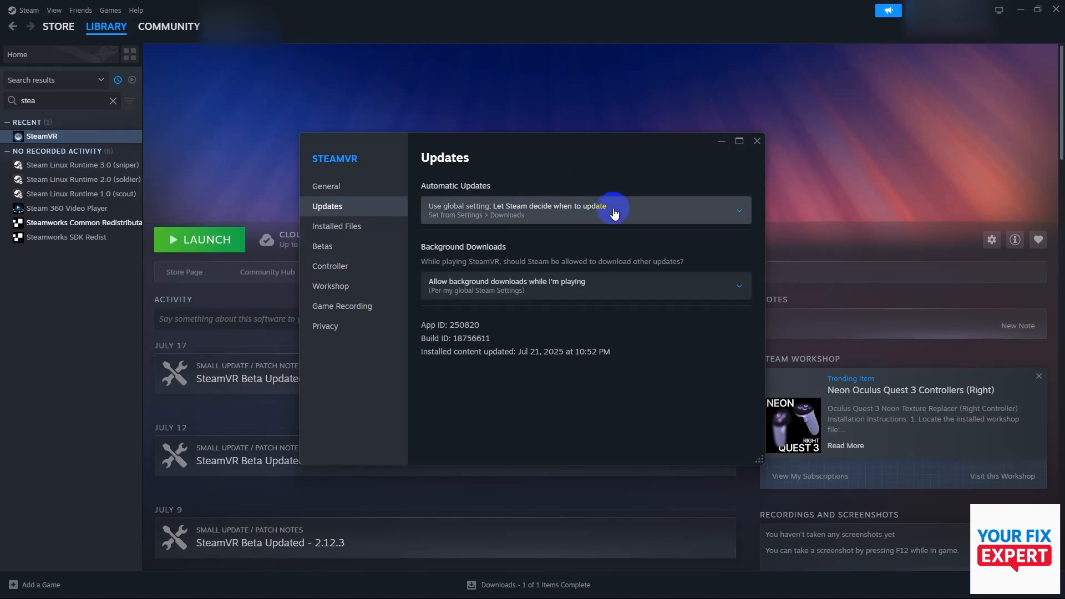
pyautogui.moveTo(351, 309)
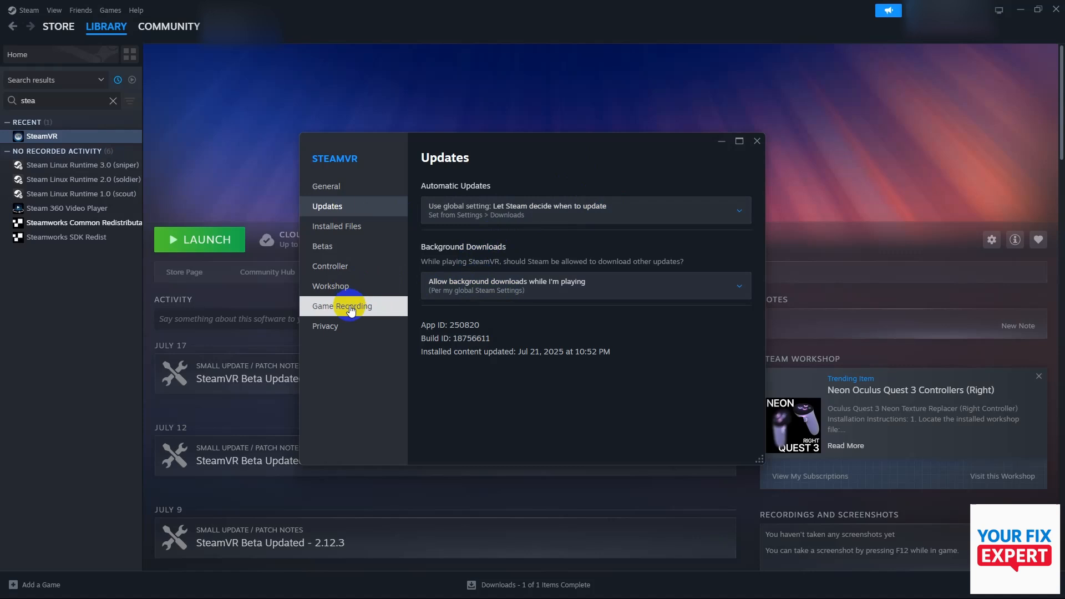
# Step: Browse Privacy, Controller and General, ending on Installed Files showing the 5.08 GB install
pyautogui.click(325, 325)
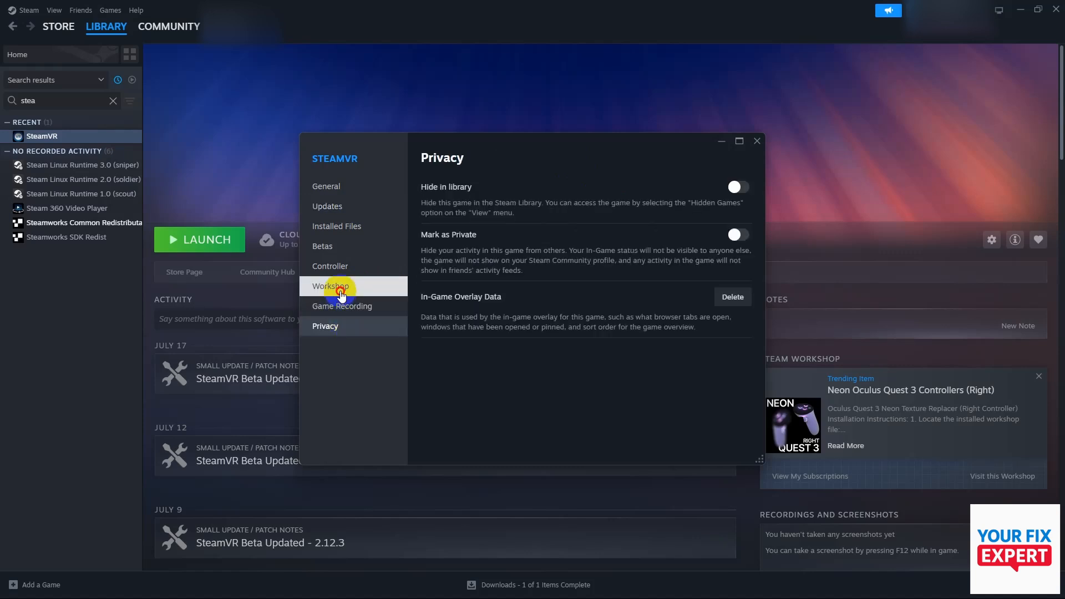
pyautogui.click(330, 265)
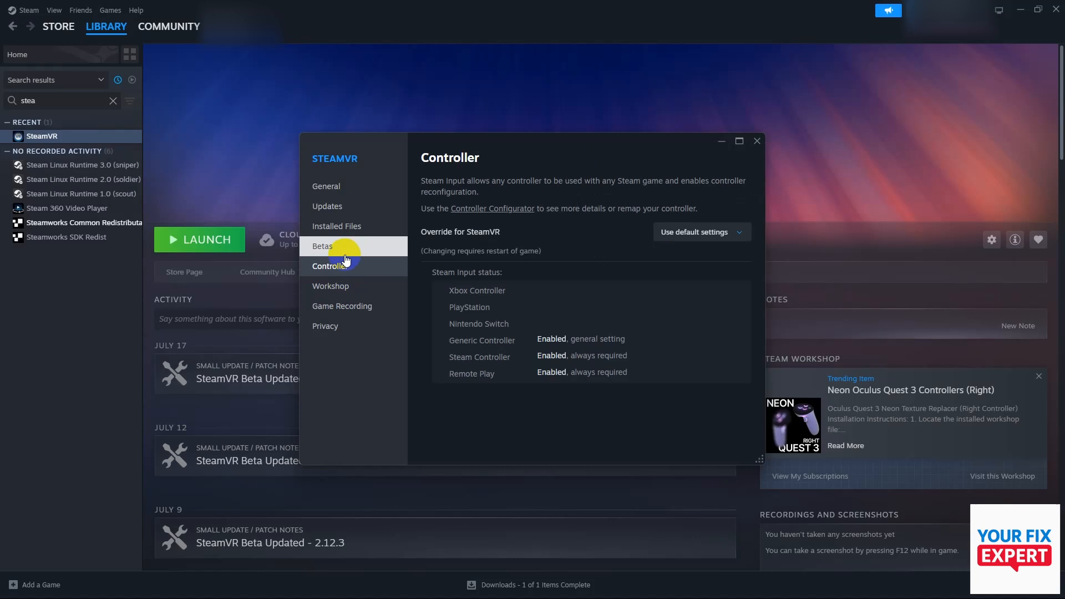
pyautogui.click(336, 226)
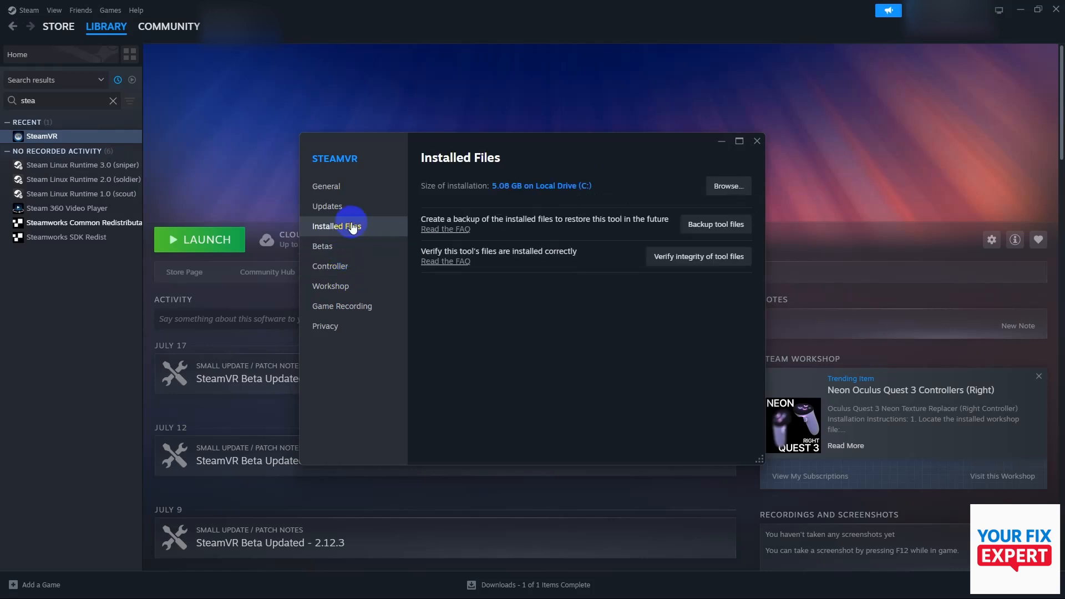
pyautogui.click(326, 187)
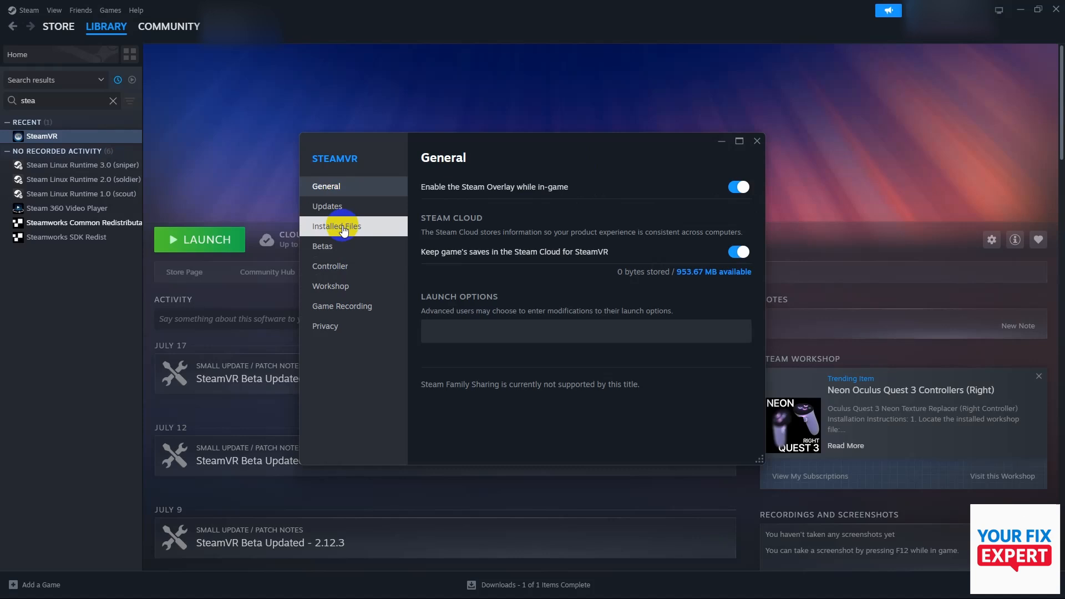
pyautogui.click(335, 225)
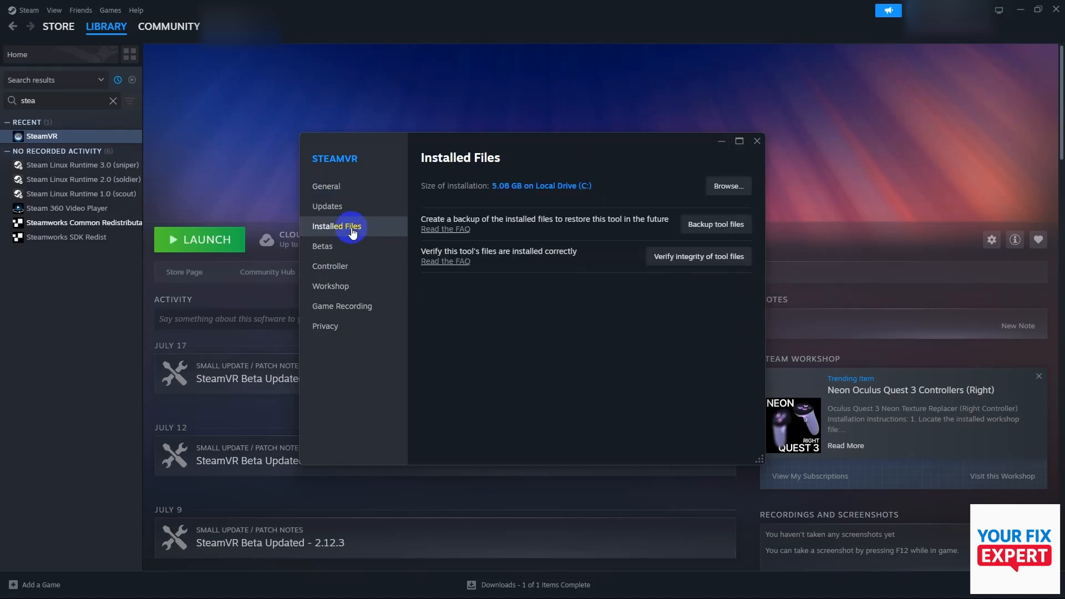
pyautogui.moveTo(713, 401)
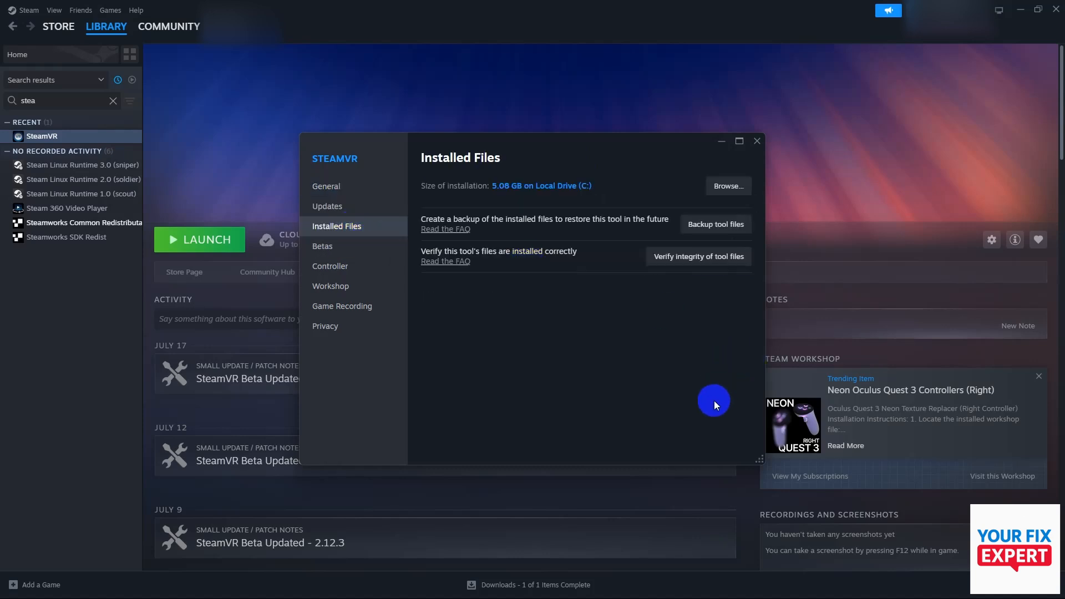